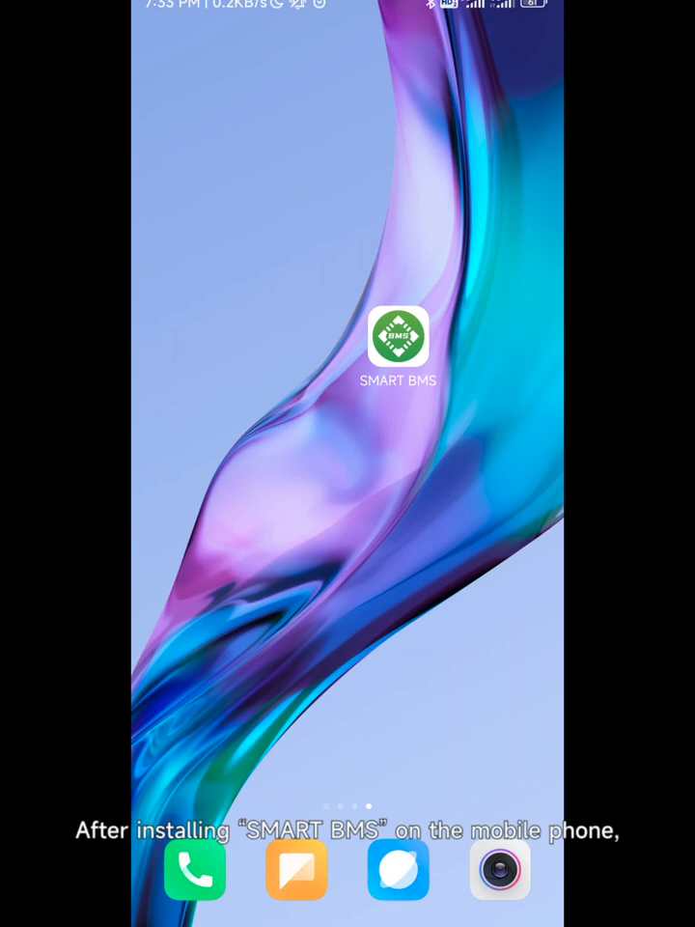
Launch SMART BMS to show the battery status display at 50% charge, 50.4 V
left_click(398, 335)
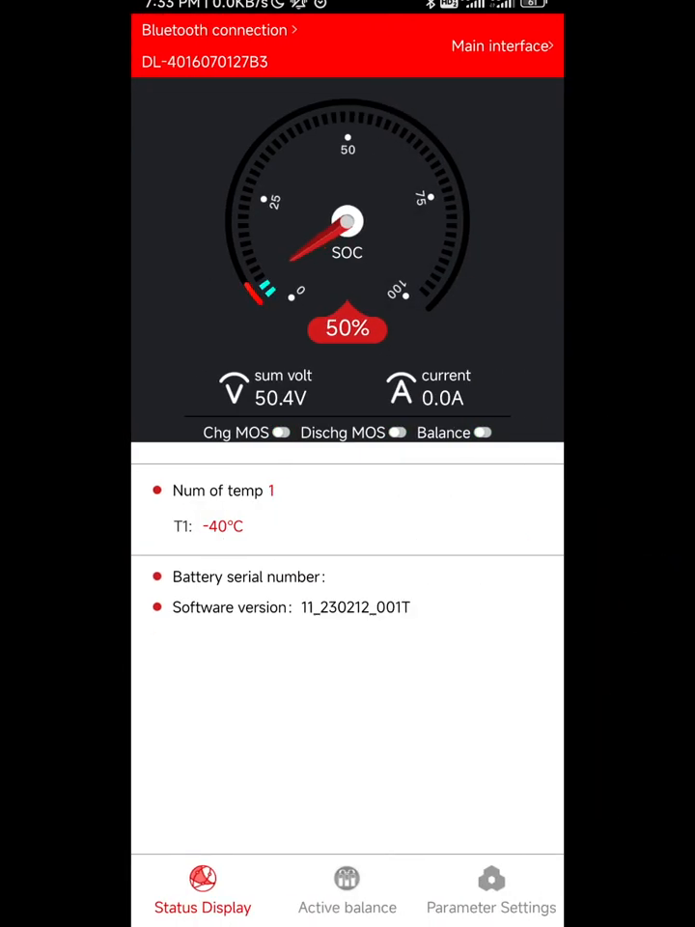
Show the system parameter settings listing Protocol Type NONE and Communication Method RS485
left_click(490, 886)
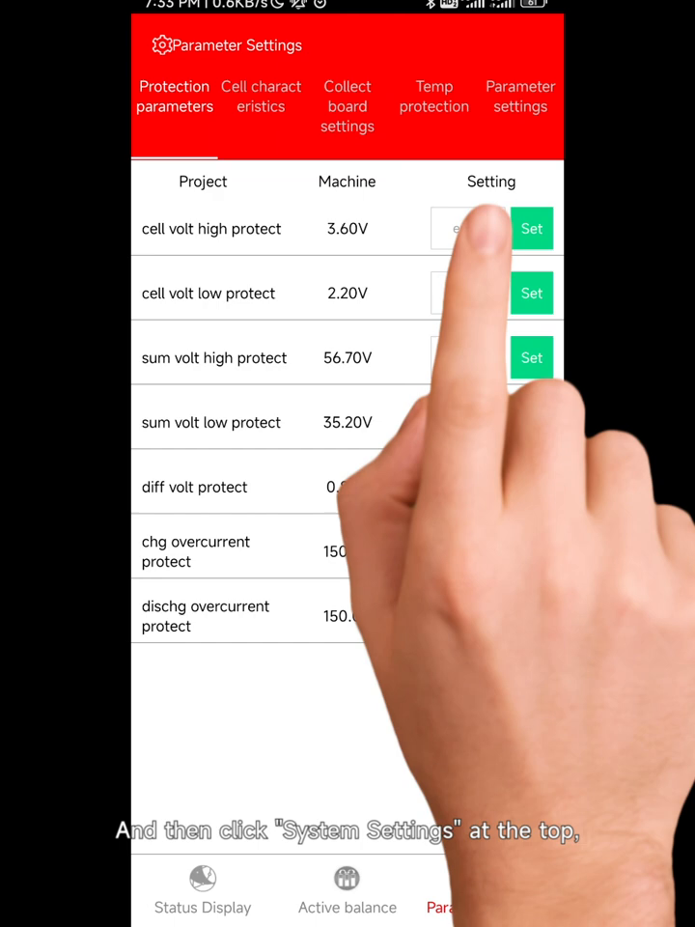
left_click(520, 97)
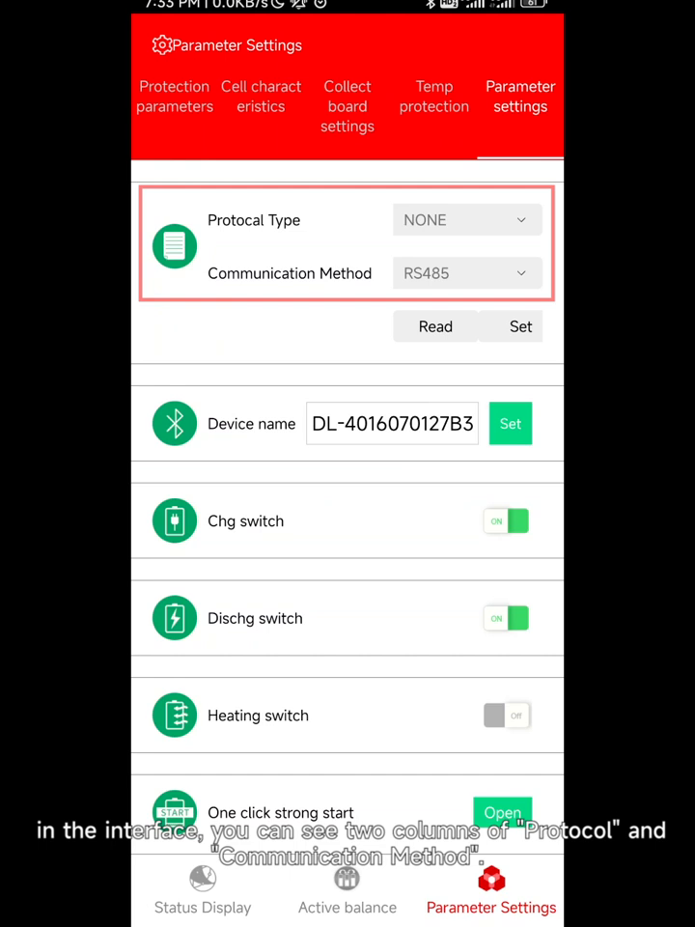
Set Communication Method to CAN and Protocol Type to Victron
left_click(465, 274)
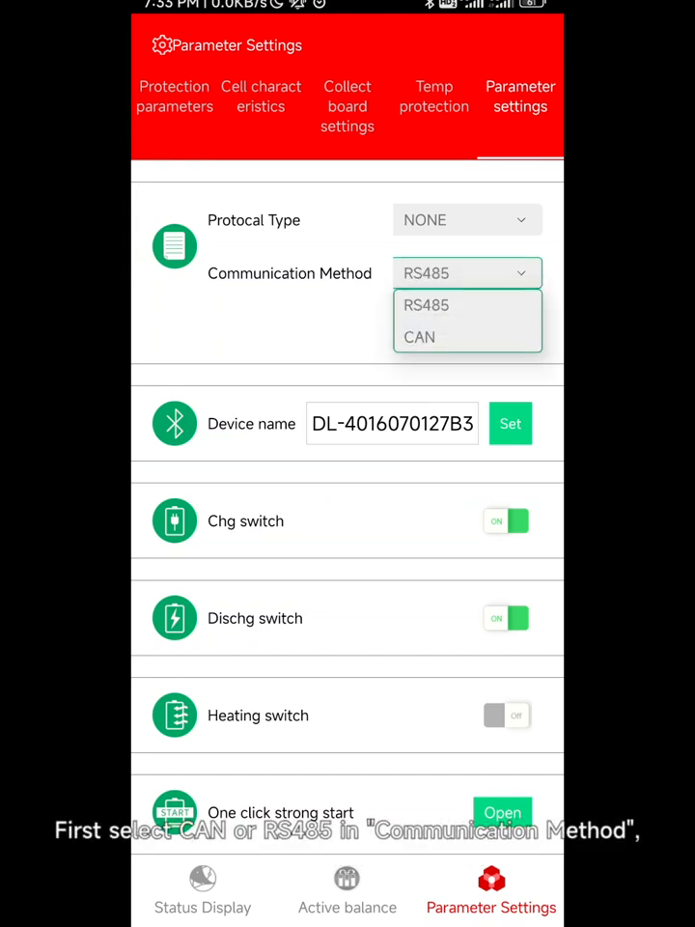
left_click(418, 336)
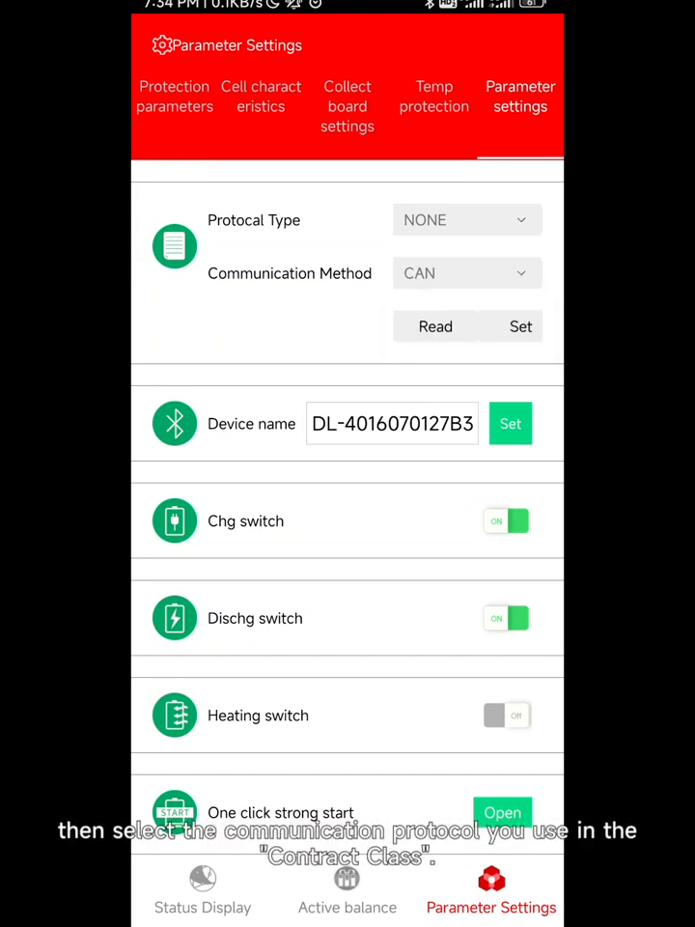
left_click(465, 220)
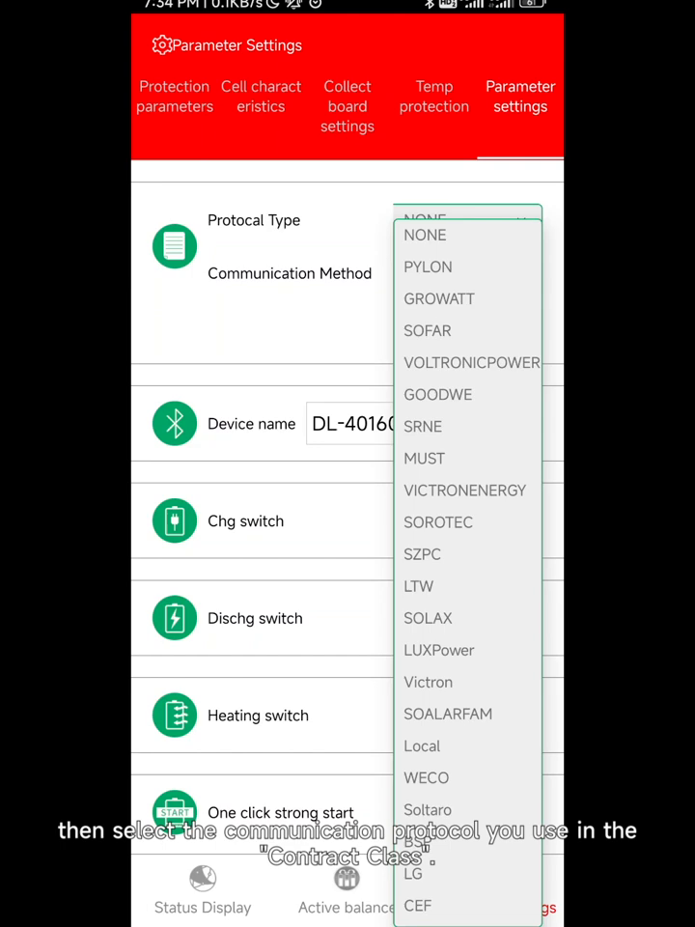
left_click(429, 681)
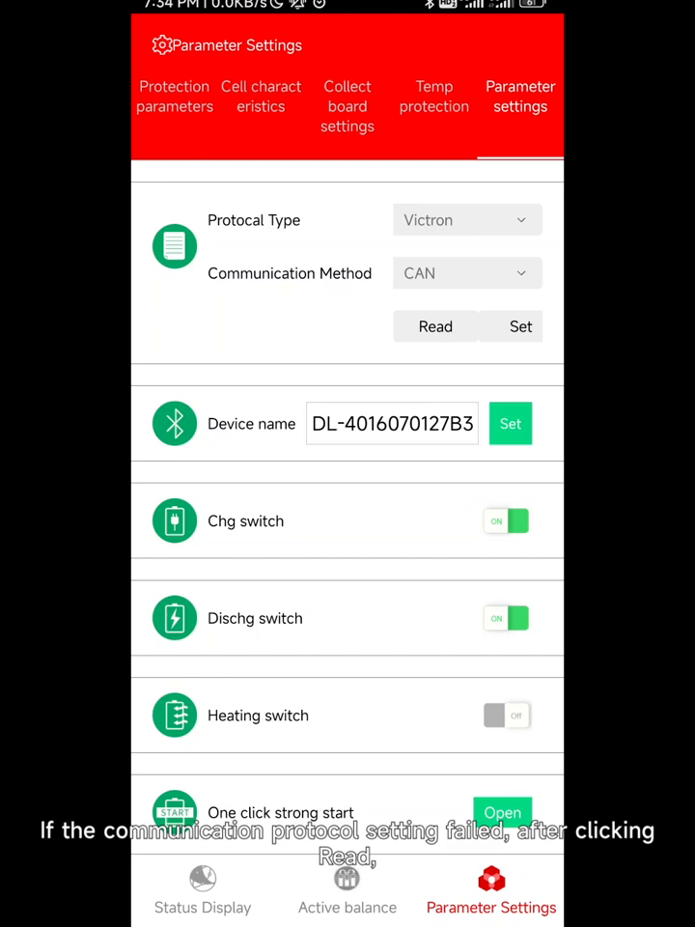
Read the settings back from the battery; Protocol Type reverts to NONE, Communication Method stays CAN
left_click(434, 326)
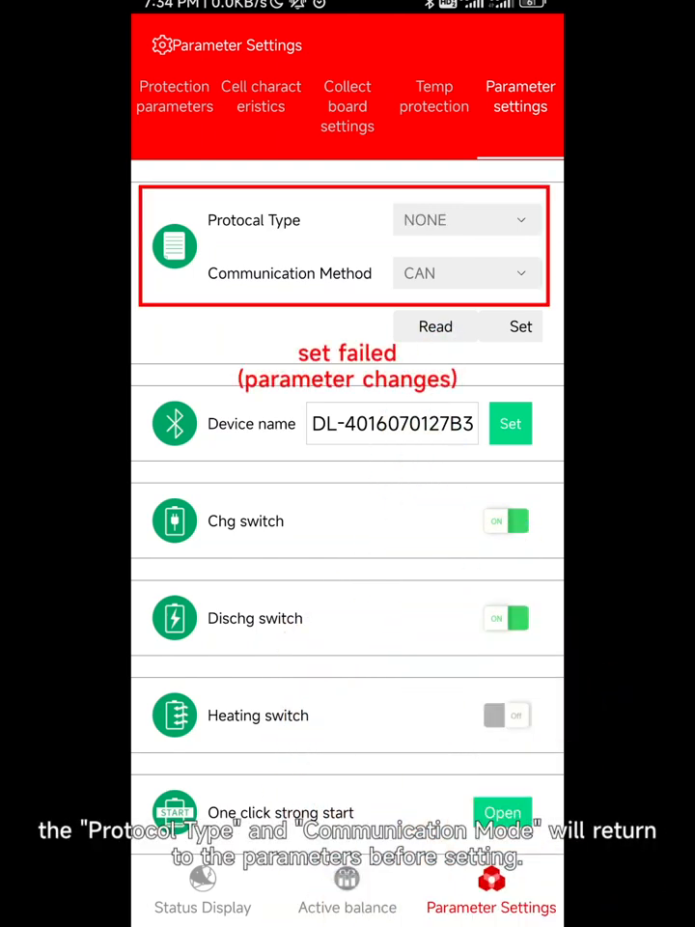